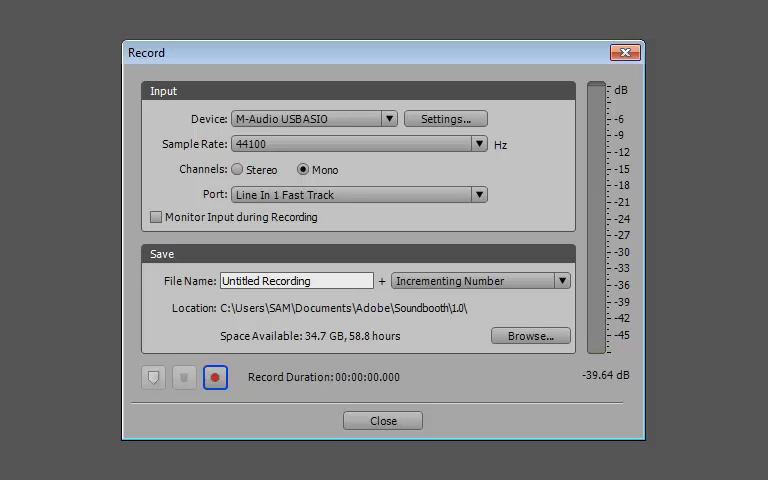
Switch from the SketchBook Pro listing to the Camtasia Studio 8 Amazon page.
left_click(214, 376)
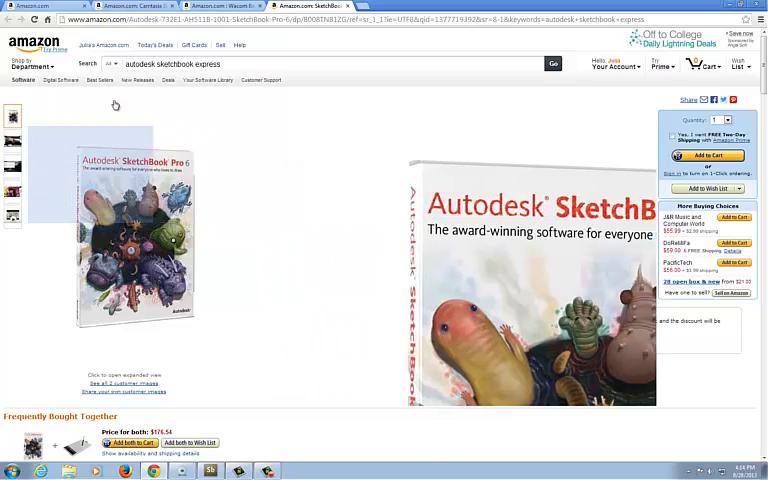
left_click(124, 6)
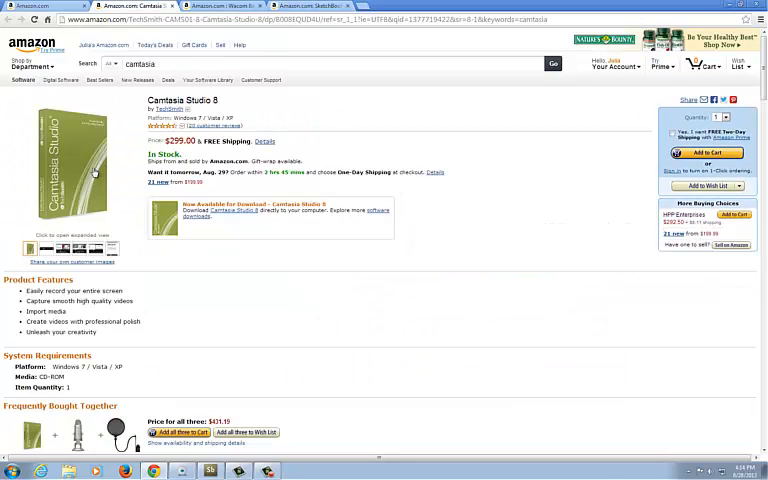